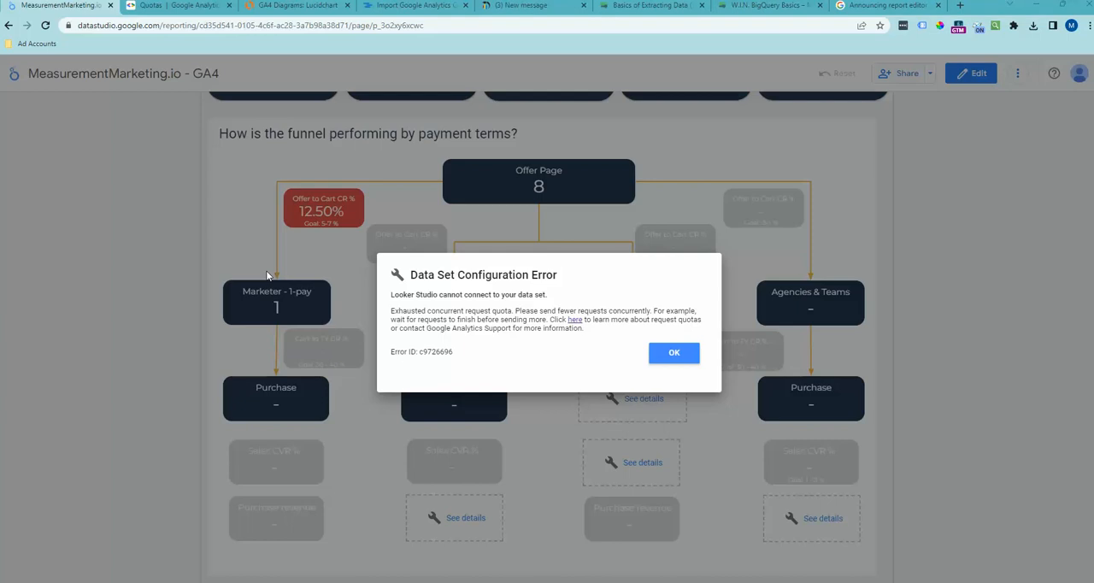
mouse_move(596, 315)
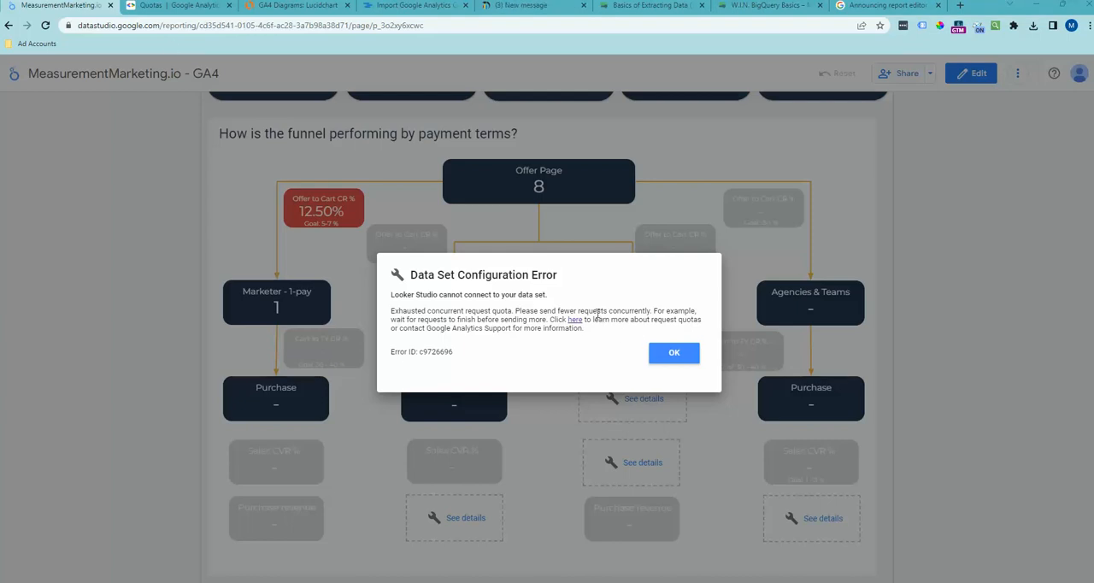
Show the Analytics Property Quotas table's Core Concurrent Requests row, then move to the API call diagram
click(175, 6)
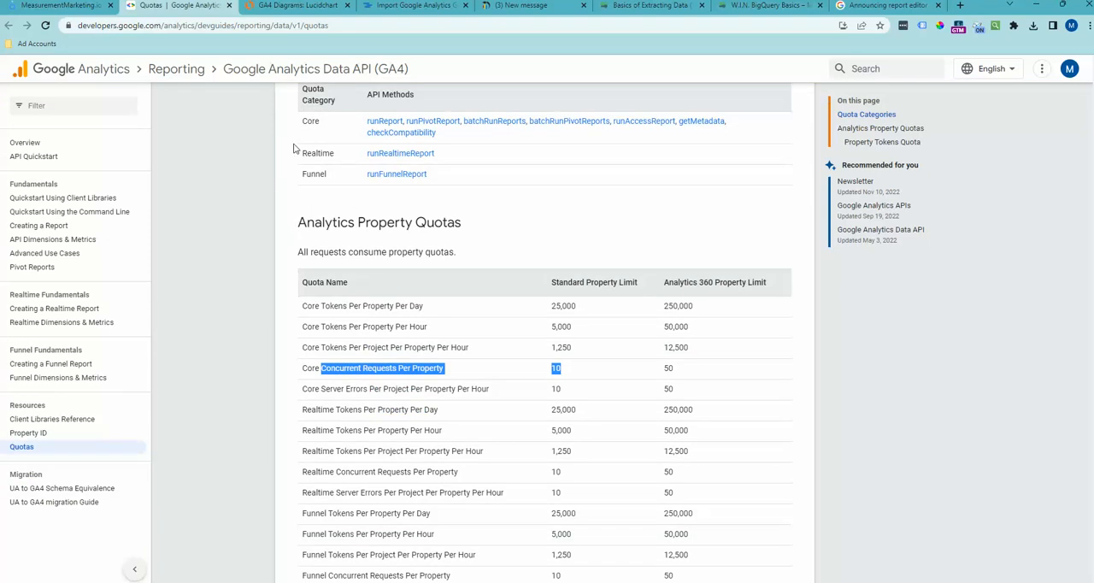
mouse_move(251, 194)
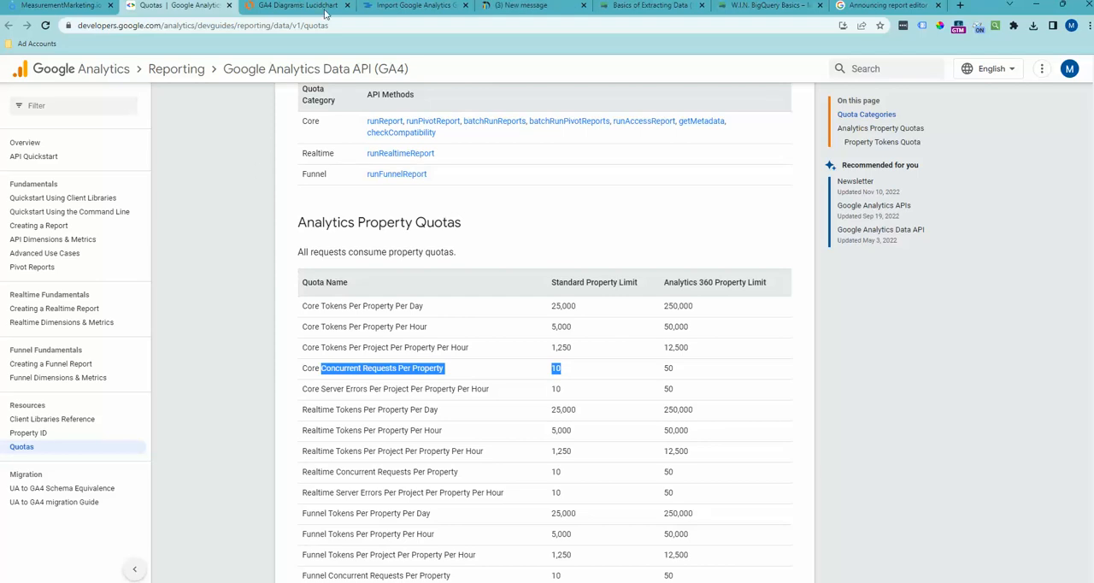
click(294, 7)
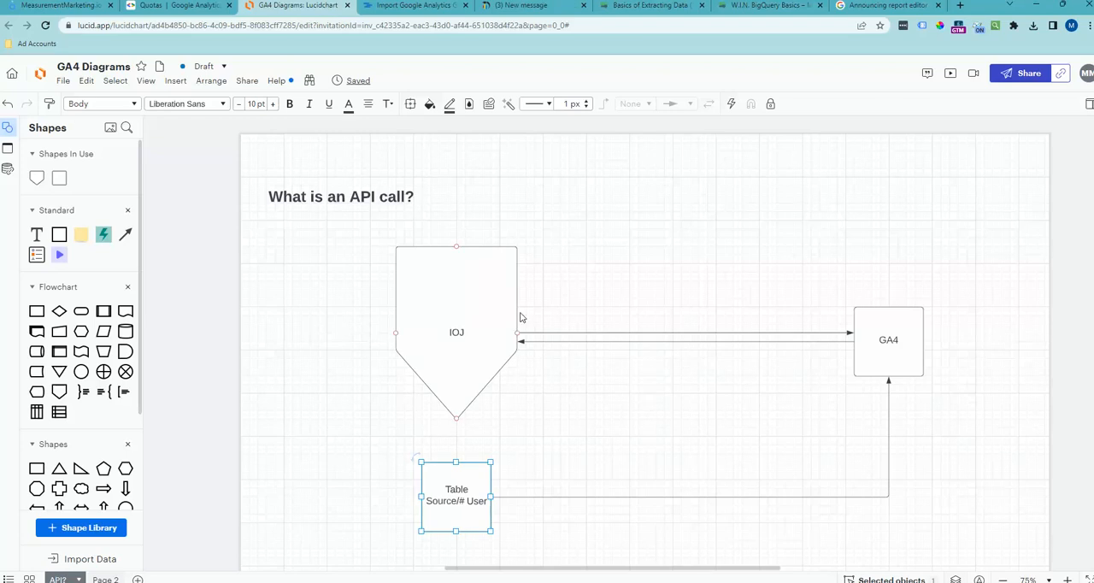
mouse_move(444, 321)
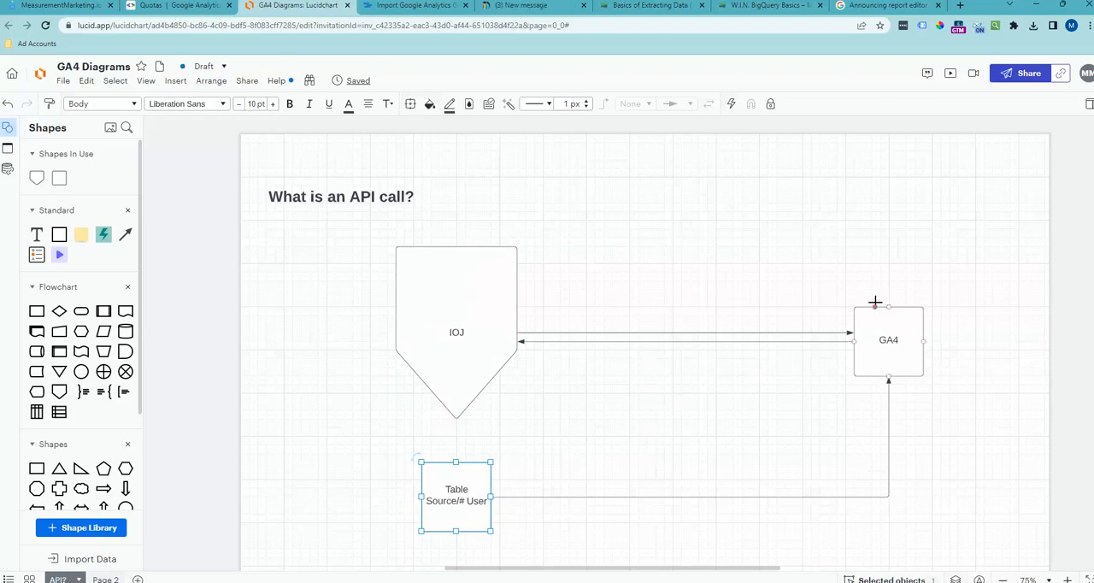
mouse_move(866, 328)
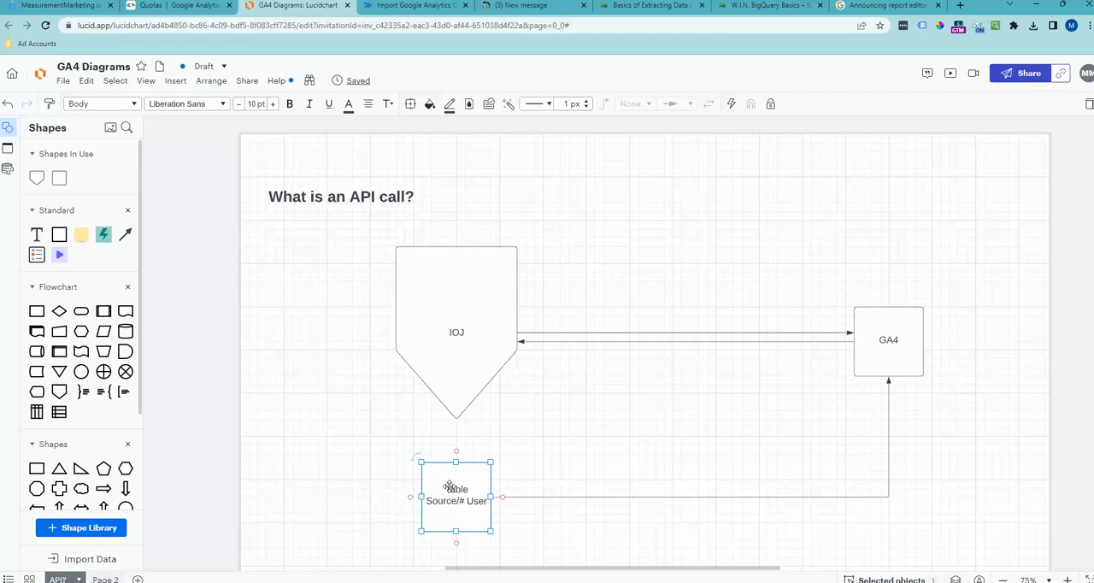
mouse_move(571, 431)
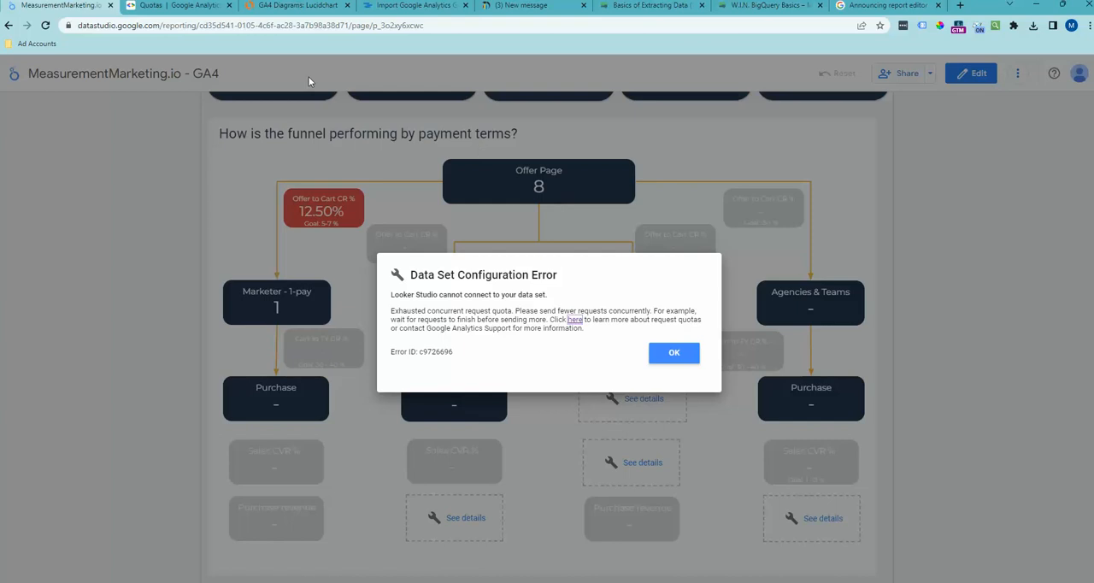
mouse_move(299, 7)
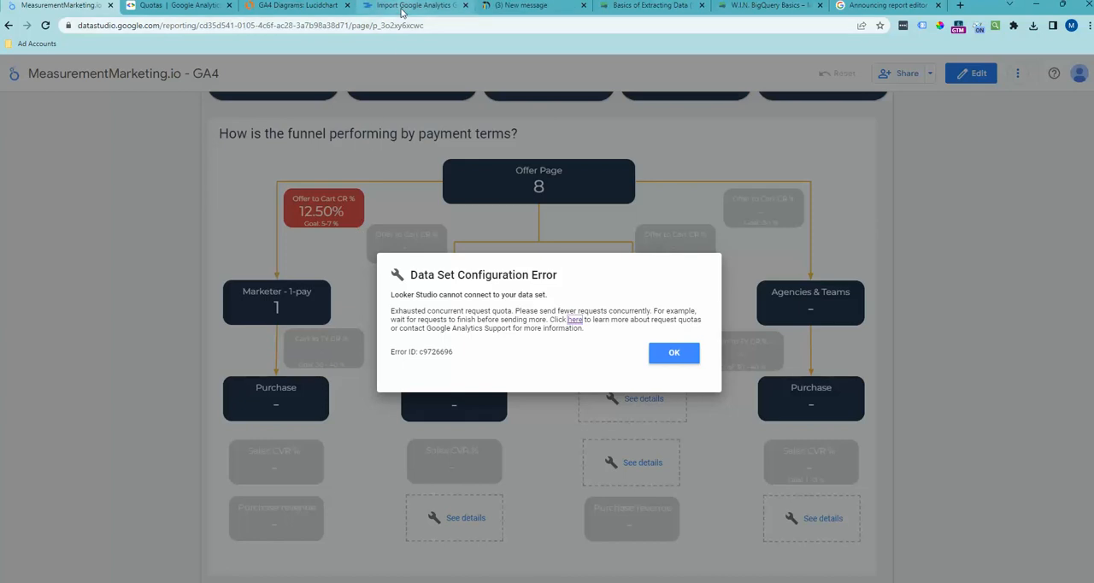
Move from the Looker Studio quota error report to the Mixed Analytics GA4-to-Sheets import guide
click(413, 5)
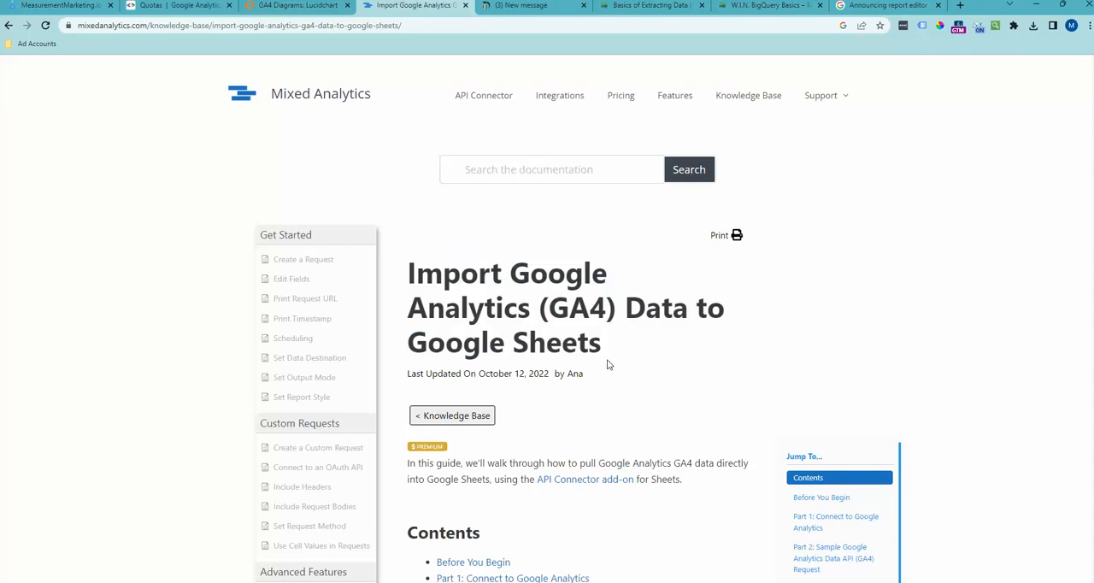
mouse_move(478, 67)
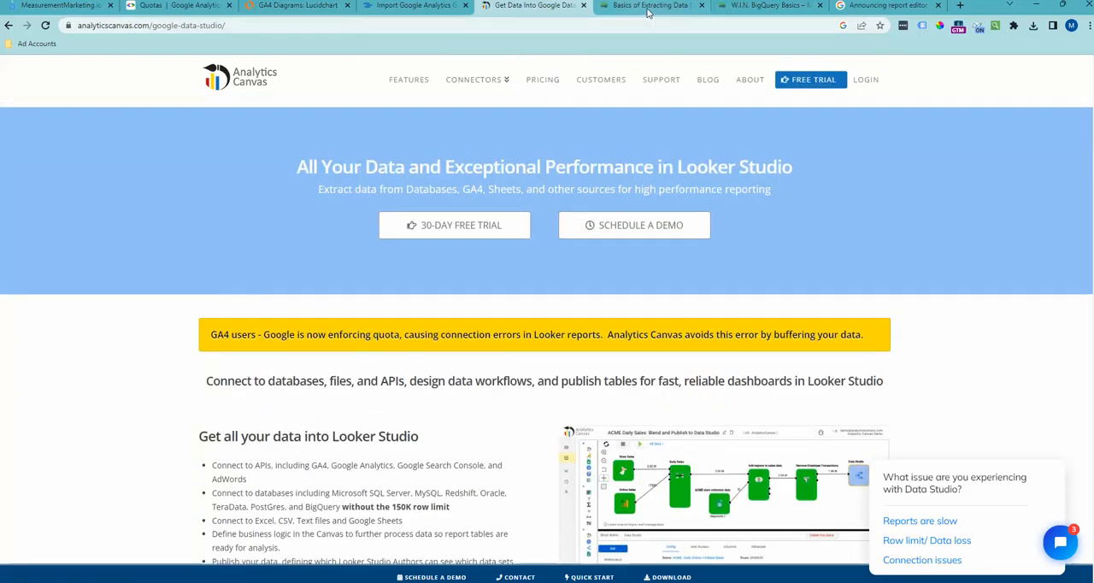
Move from the Analytics Canvas GA4 quota page to the W.I.N. BigQuery Basics course
click(651, 6)
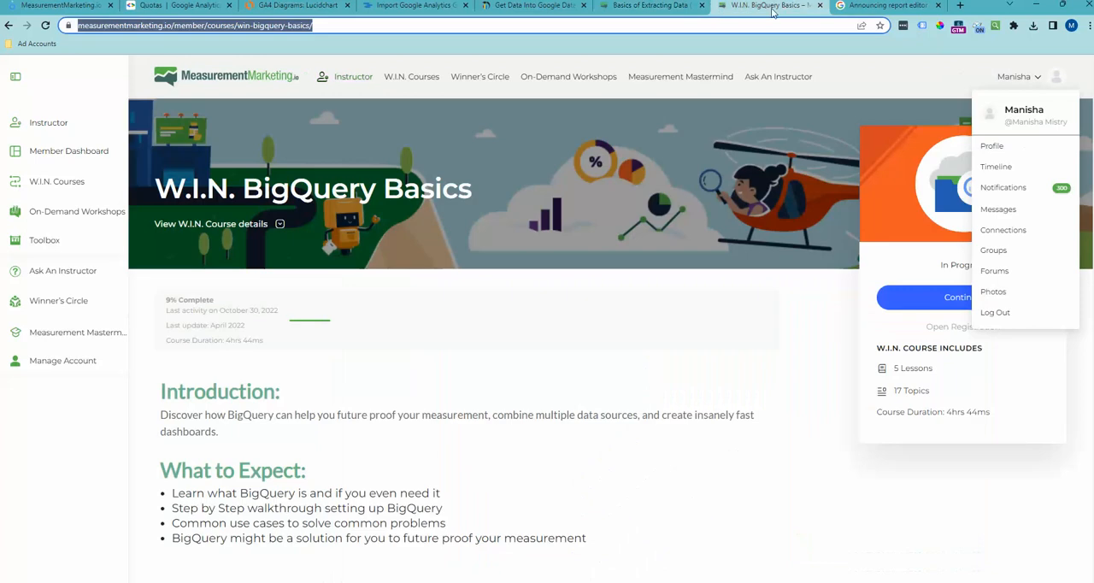
Show the W.I.N. BigQuery Basics course, then the Looker Studio Help post on GA4 quota limits
click(650, 7)
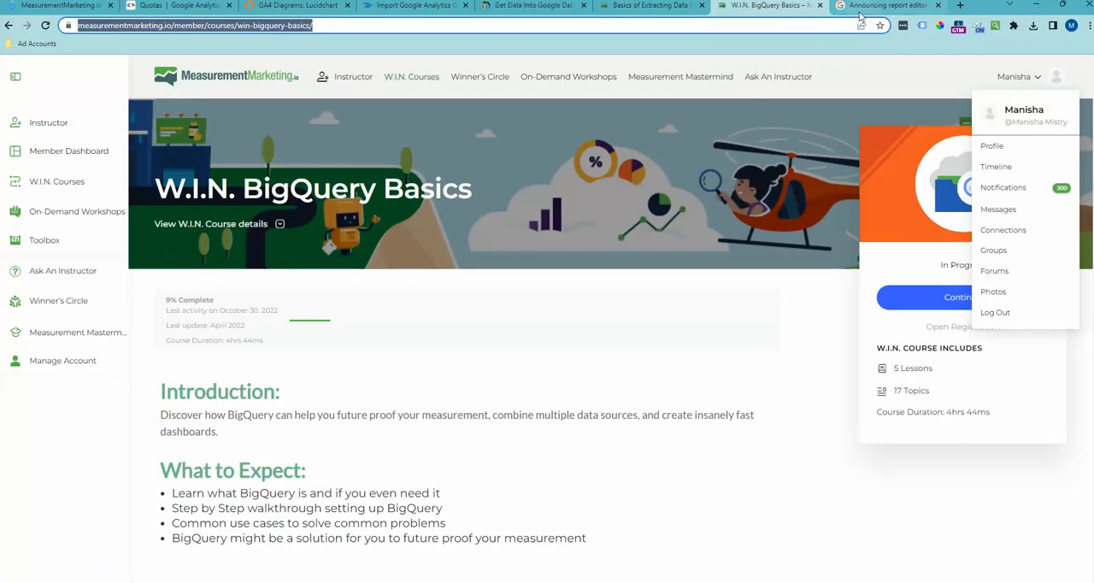
click(886, 7)
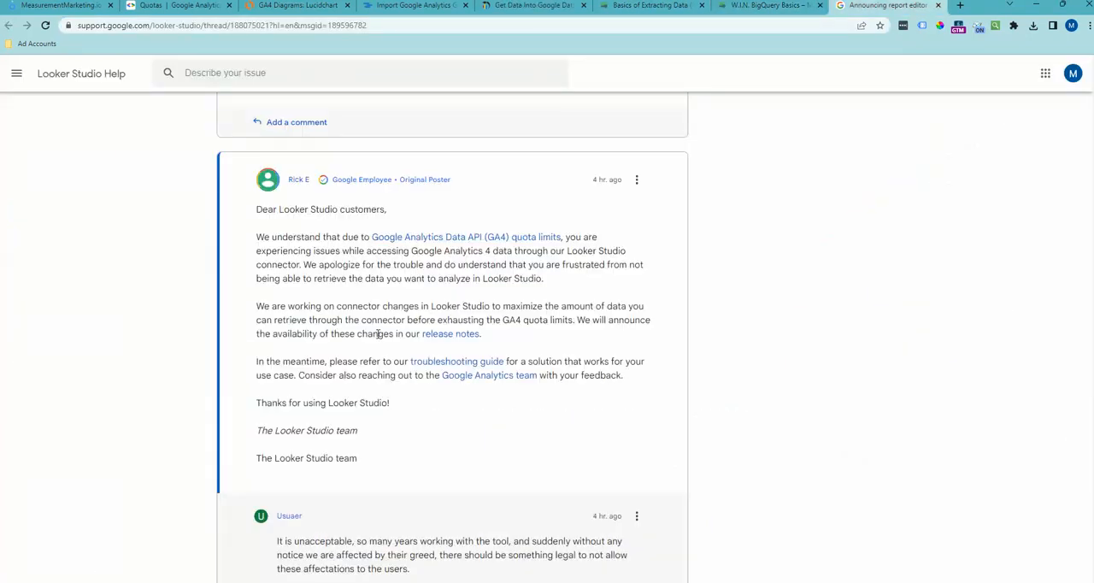